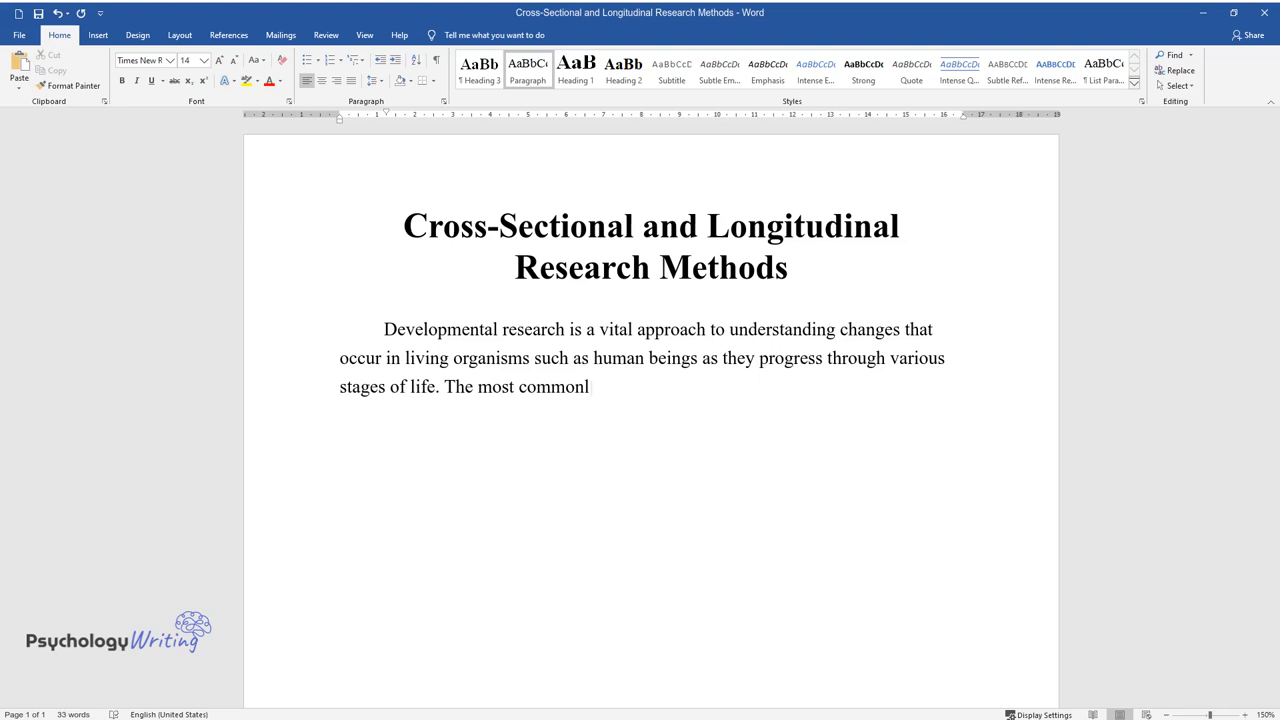
{"action": "type", "text": "y used methods of developmental research are cross-sectional and longitudinal designs. Researchers use the cross-sectional method when the main objective is to evaluate"}
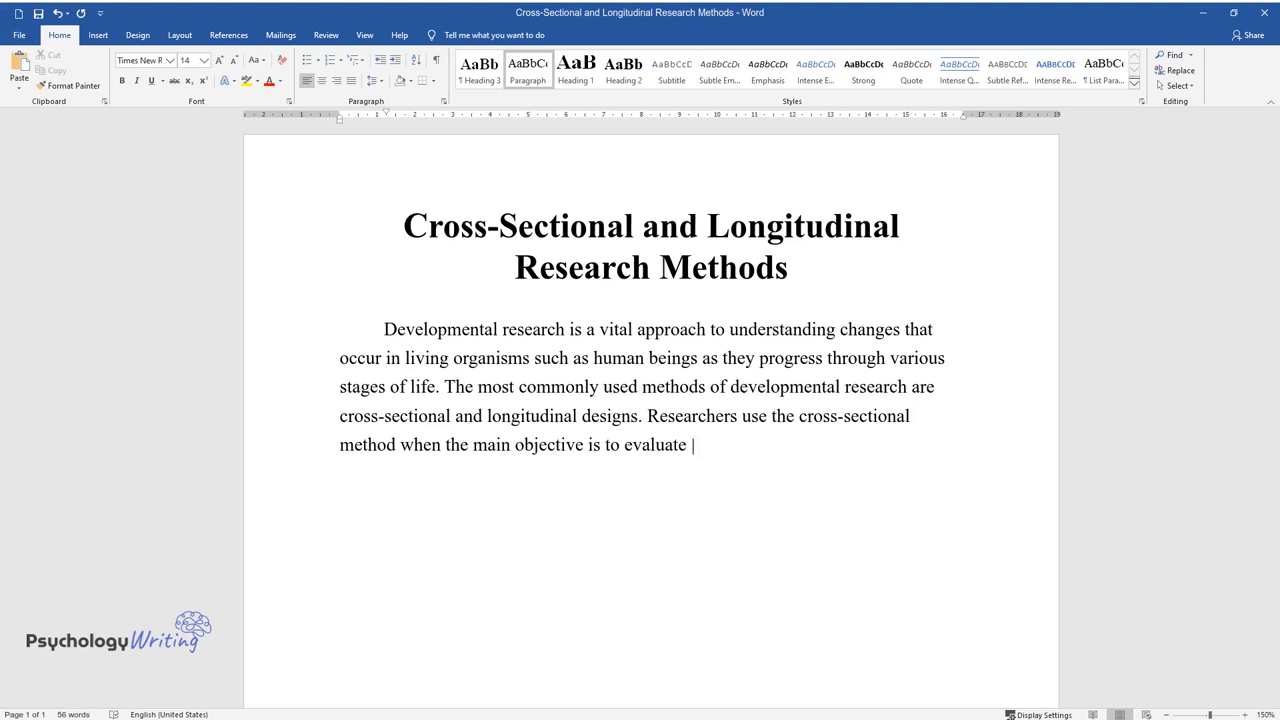
{"action": "type", "text": "behavioral patterns portrayed by participants from different age groups. For instance"}
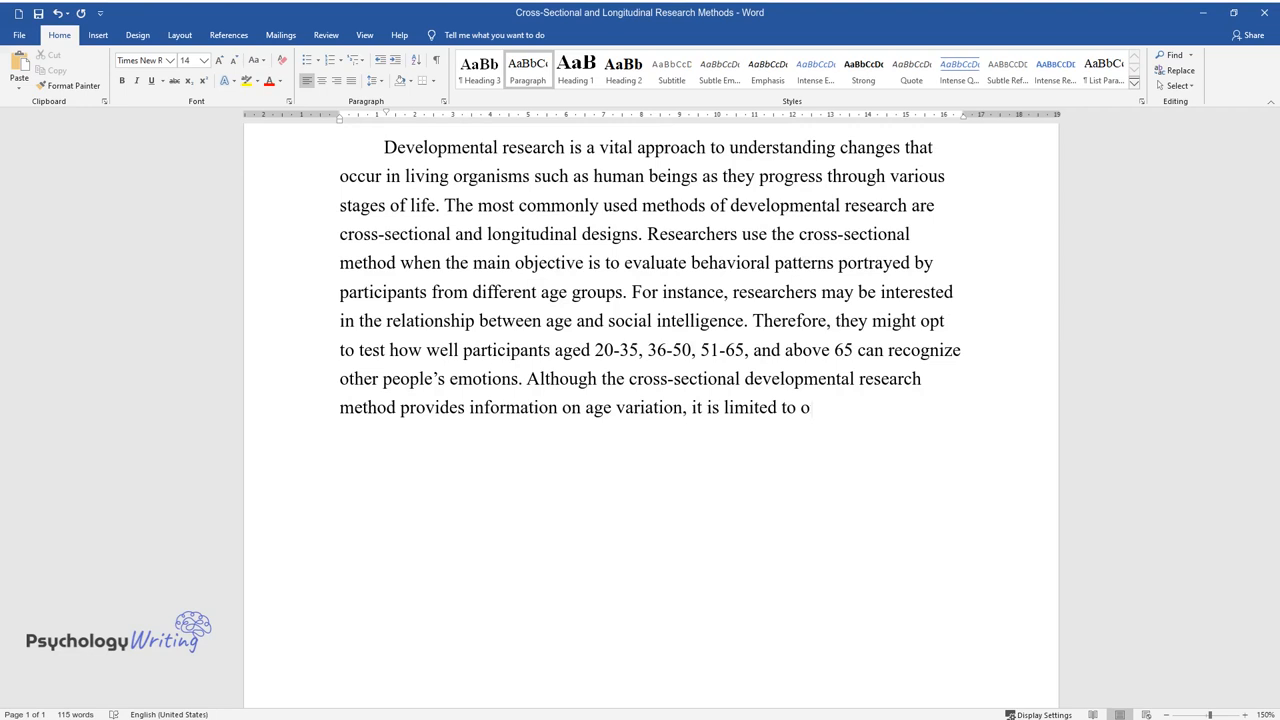
{"action": "type", "text": "ne particular period and cannot evaluate changes over time."}
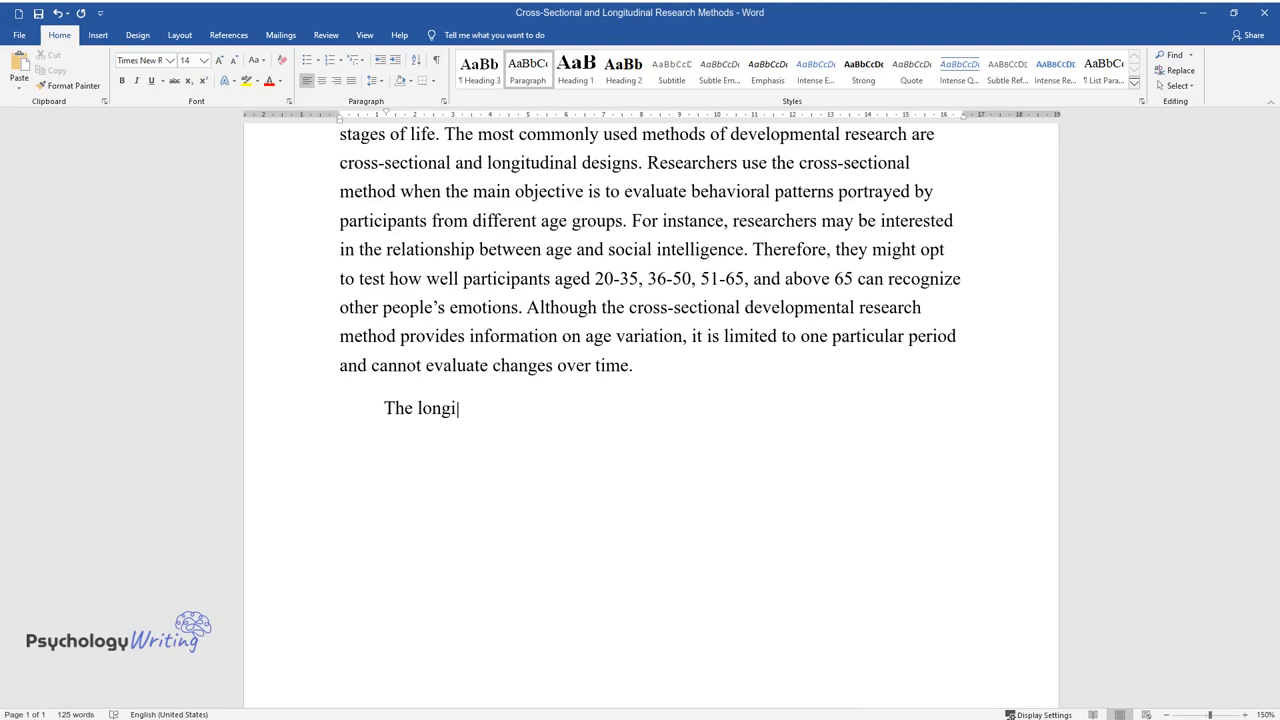